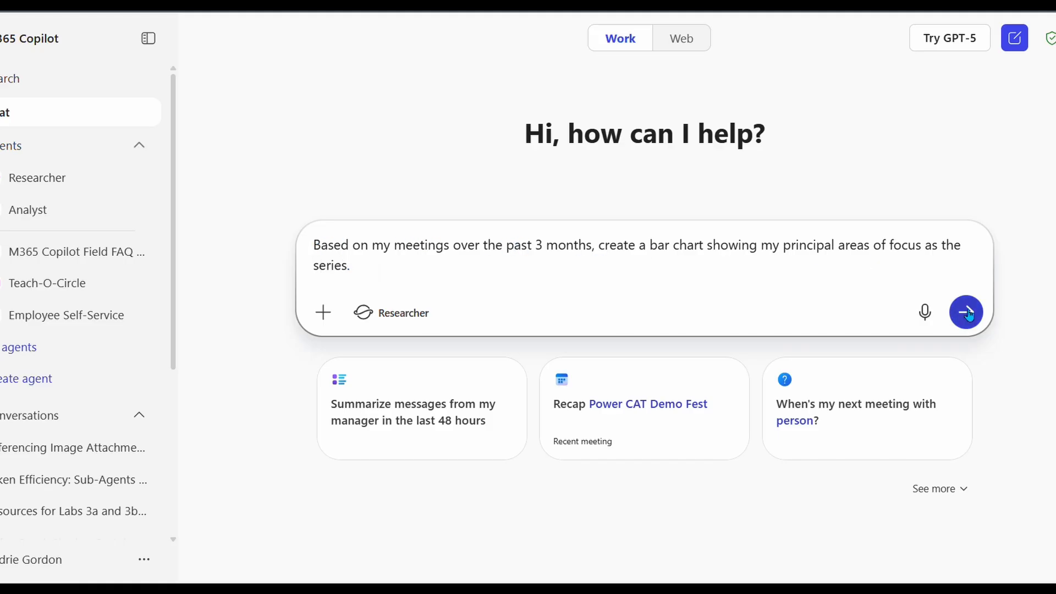
Step: Submit the prompt asking for a bar chart of principal meeting focus areas over 3 months
left_click(966, 312)
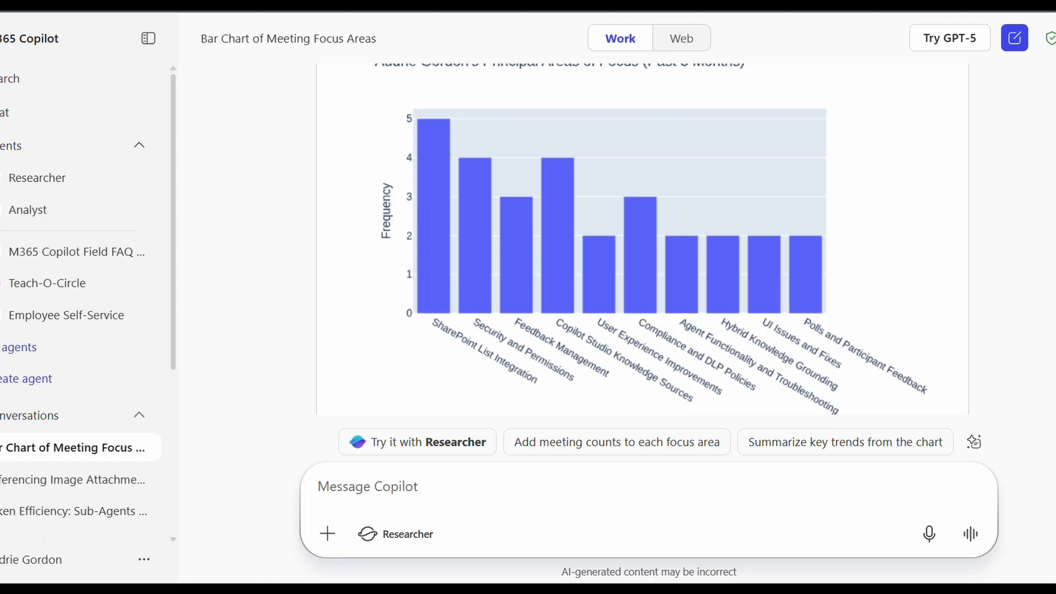
Step: Review the generated focus-area chart and focus the Message Copilot box for a follow-up
left_click(368, 486)
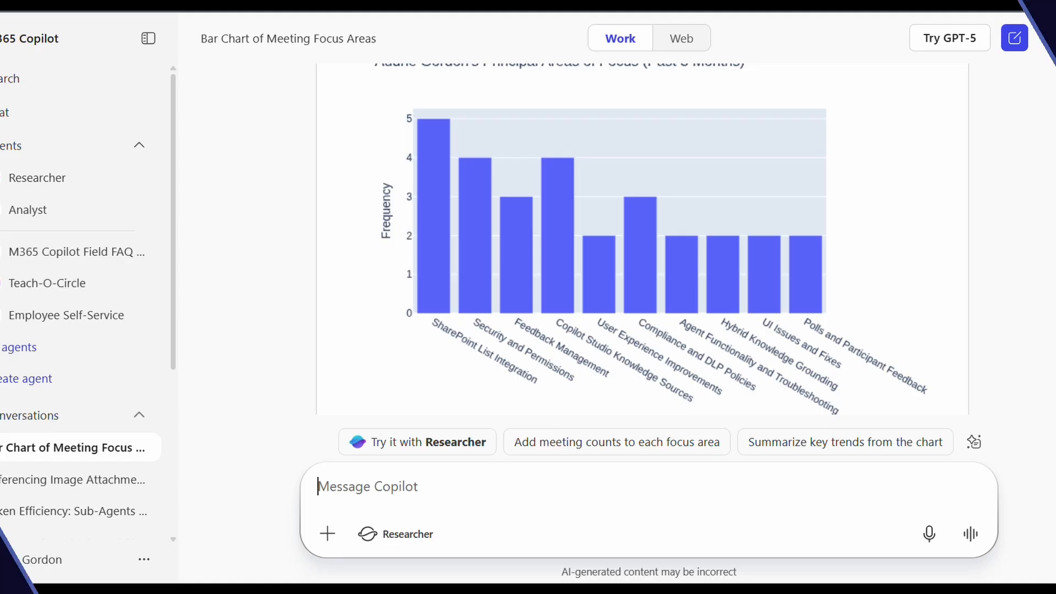